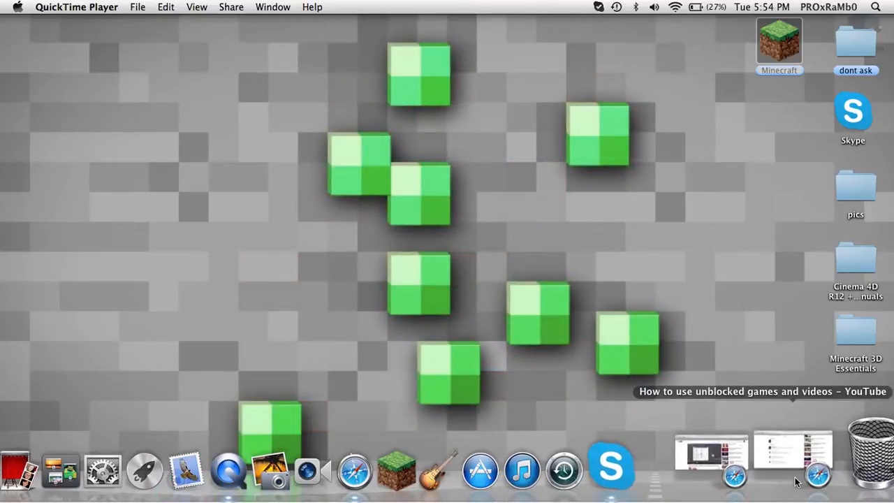
Return to the YouTube video page to read its comments
click(794, 454)
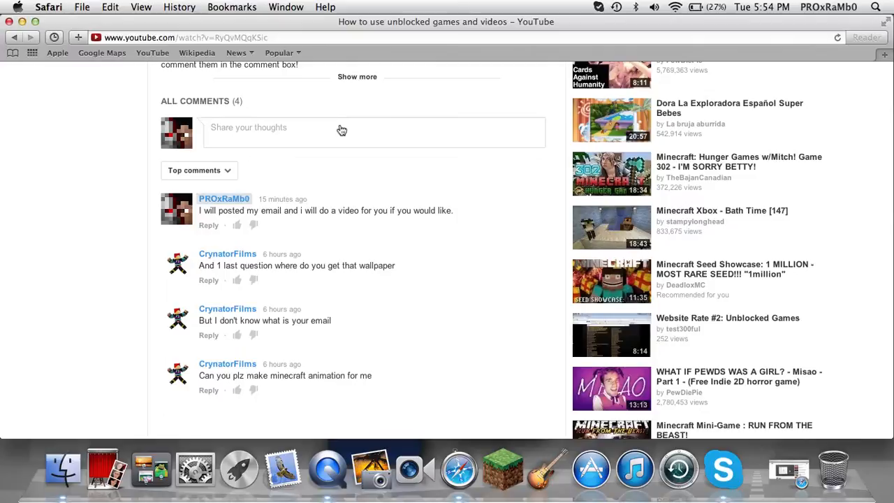
mouse_move(485, 119)
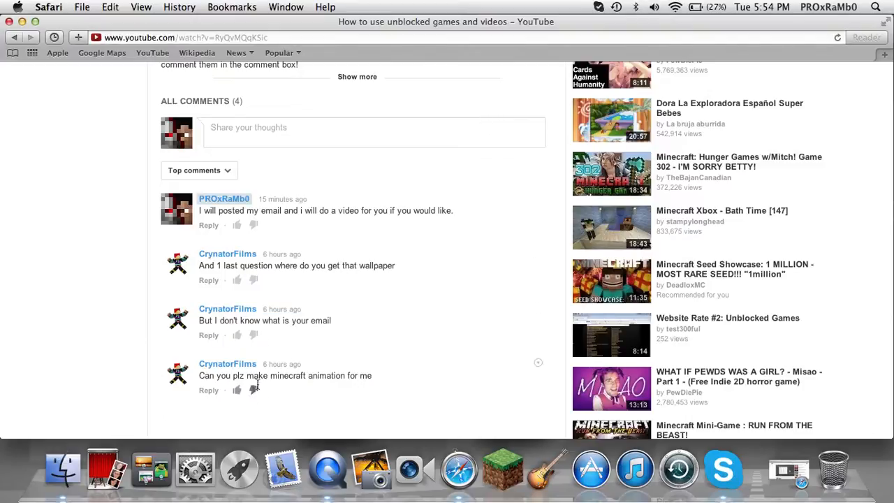
mouse_move(492, 347)
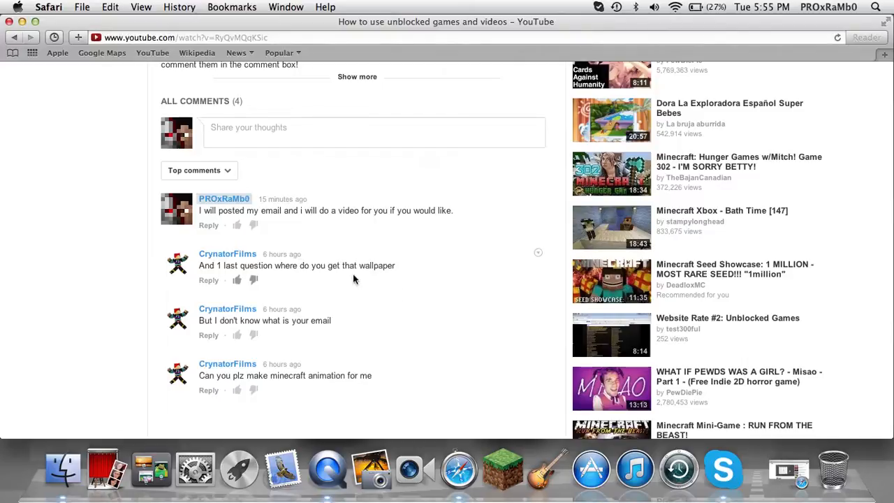
mouse_move(402, 264)
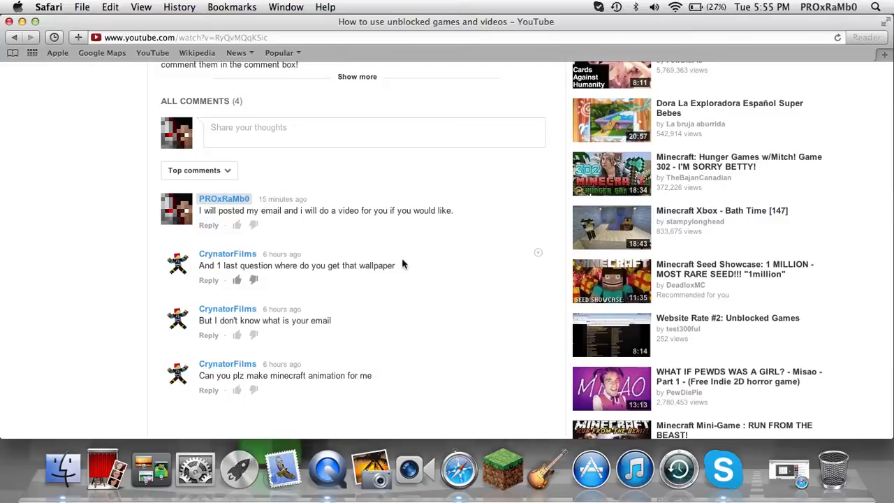
mouse_move(134, 143)
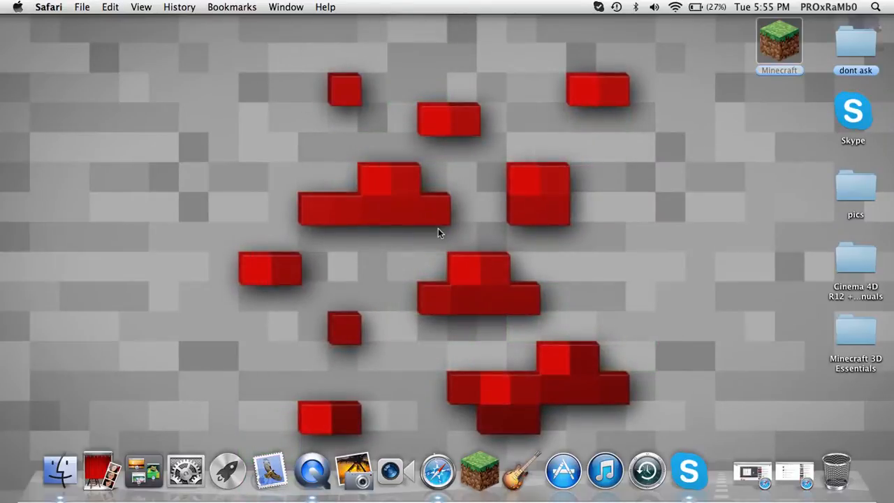
mouse_move(570, 195)
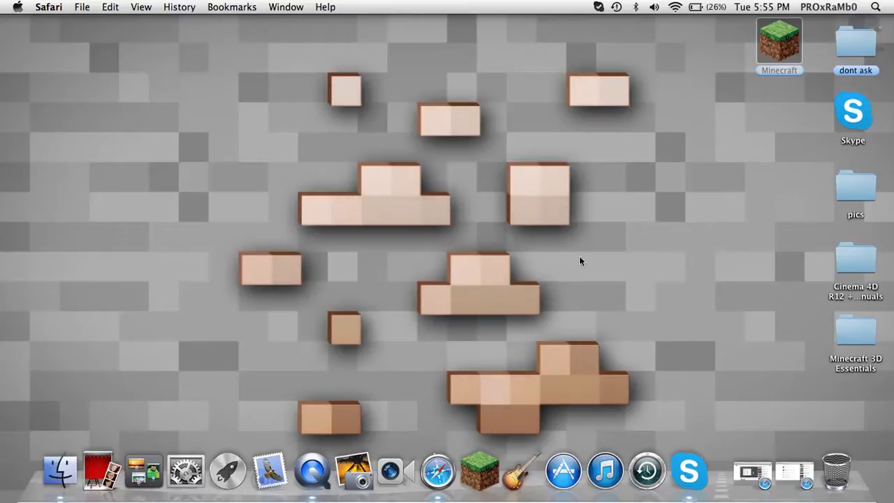
mouse_move(403, 142)
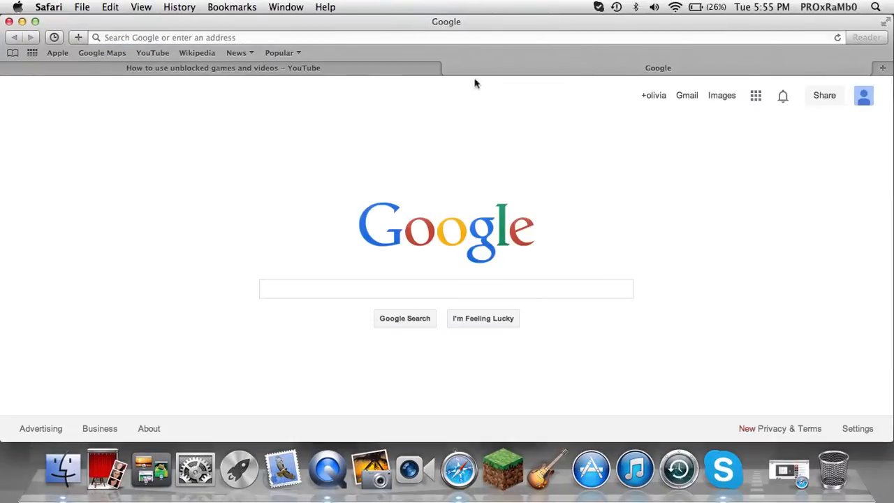
Search Google for 'minecraft wallpaper' in a new tab and head to the image results
click(447, 287)
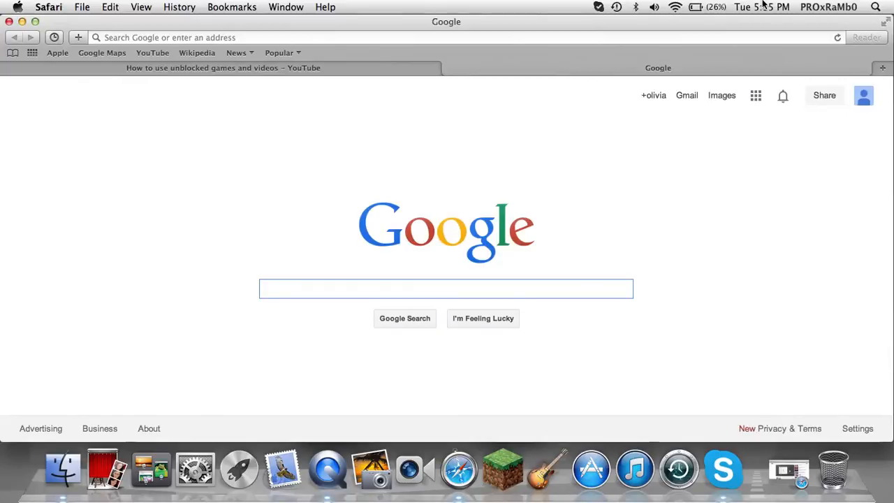
text(minecraft w)
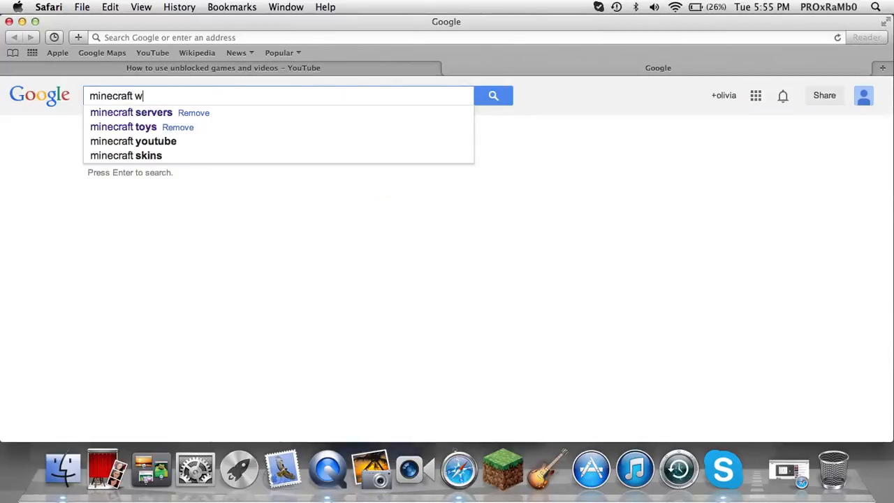
key(Return)
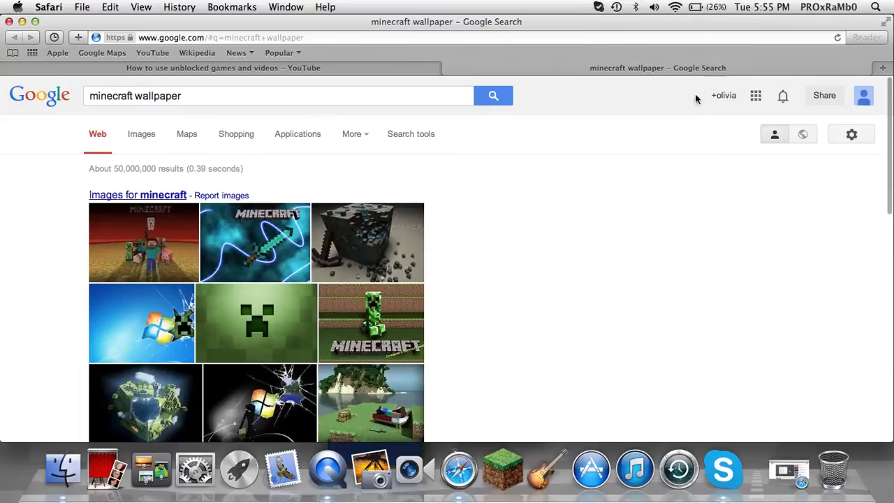
click(209, 36)
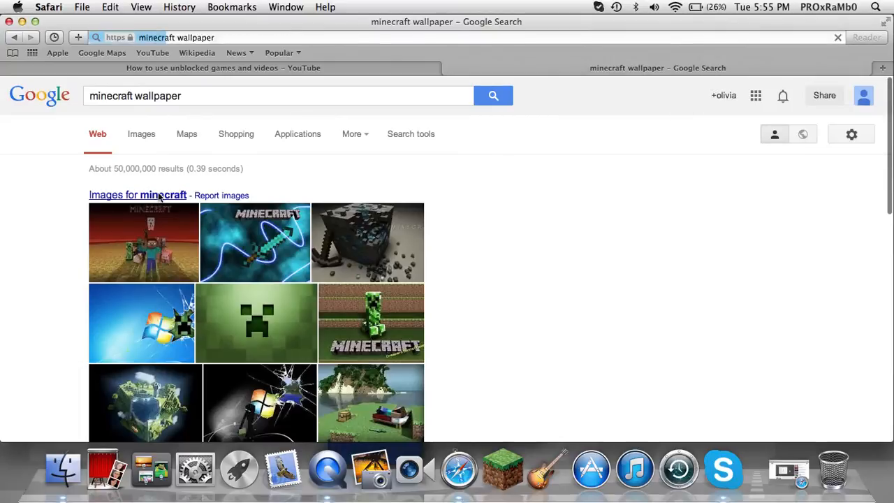
Browse the Google Images grid of Minecraft wallpaper thumbnails
click(141, 134)
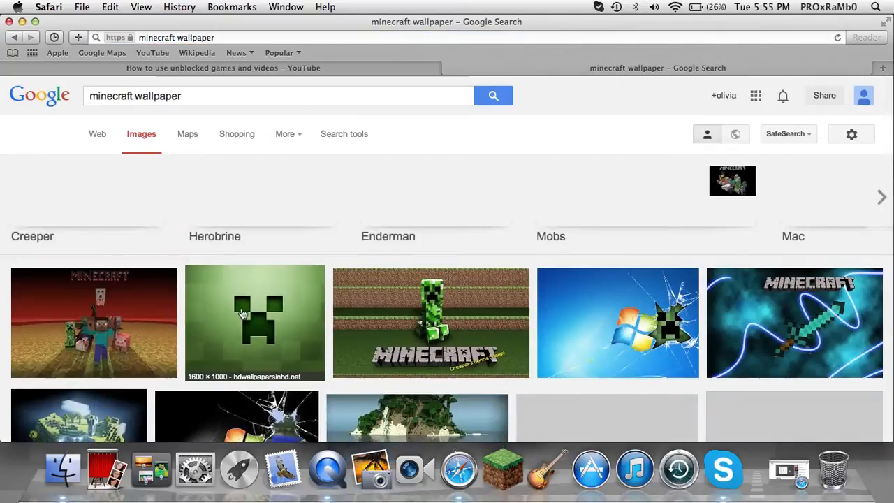
scroll(up, 3)
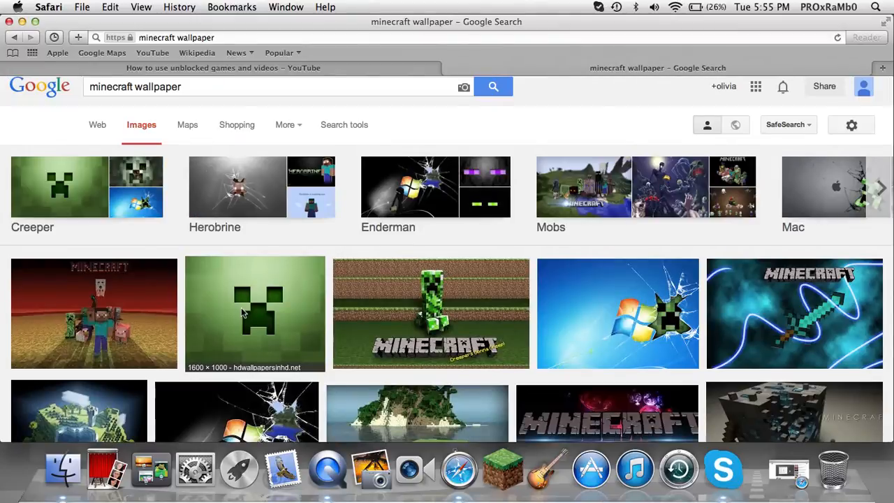
scroll(down, 3)
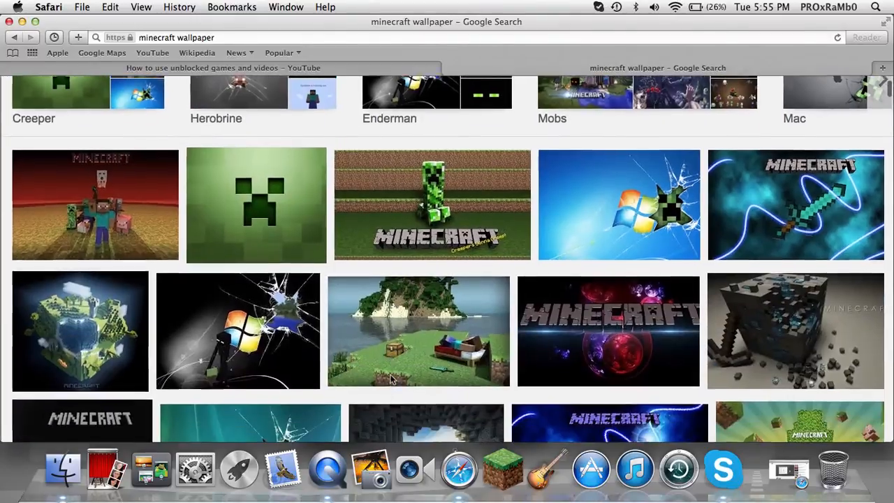
scroll(down, 3)
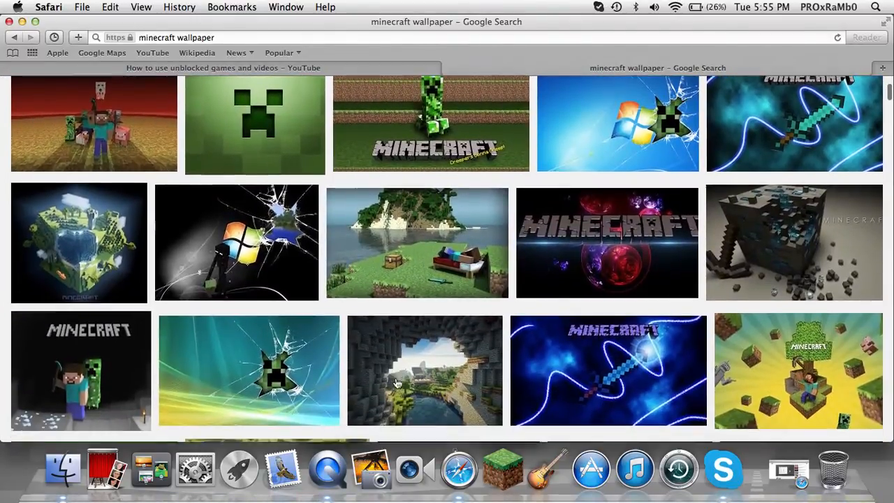
scroll(down, 3)
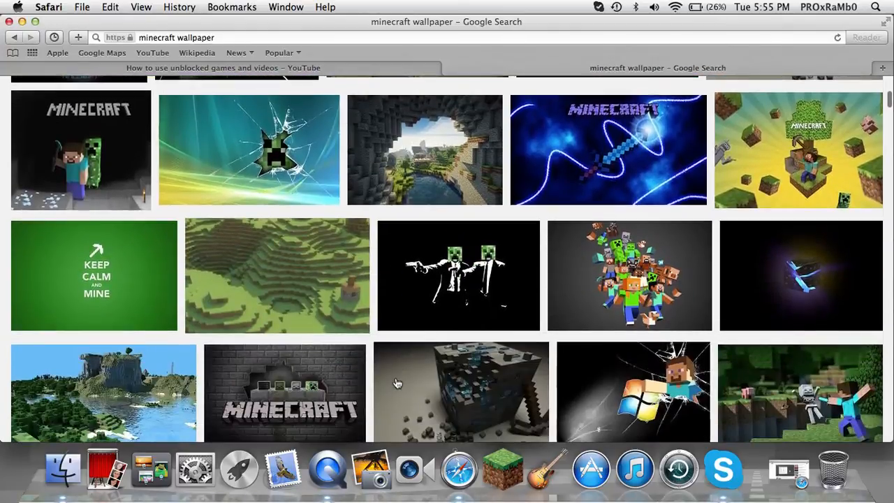
scroll(down, 3)
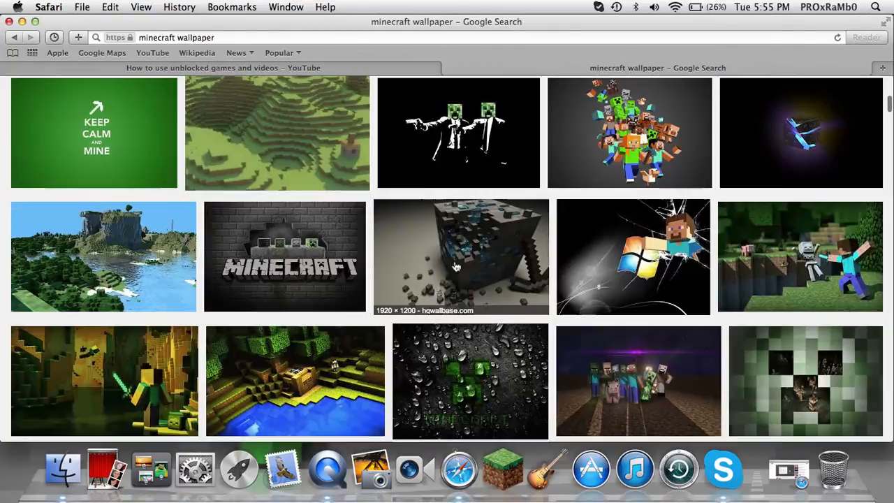
scroll(up, 3)
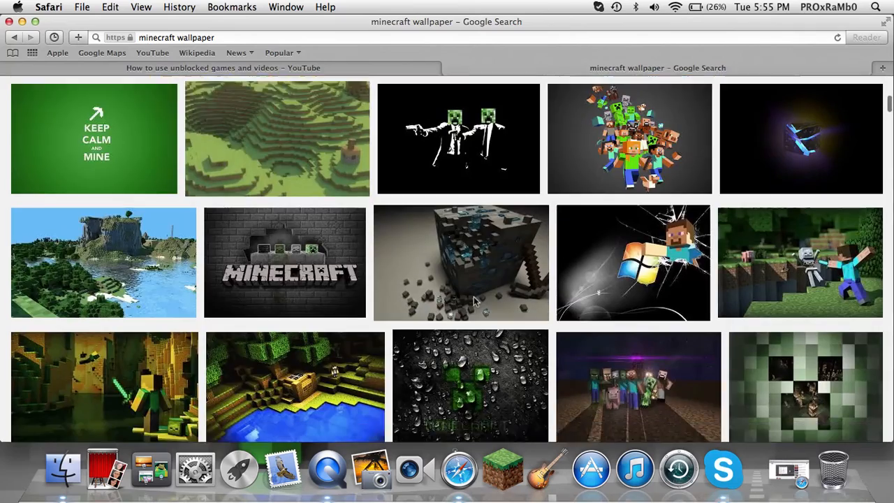
scroll(down, 3)
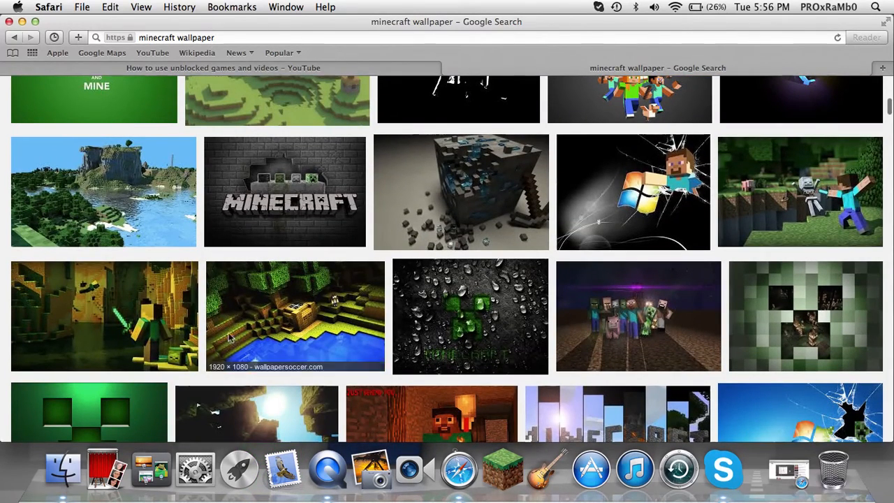
mouse_move(529, 391)
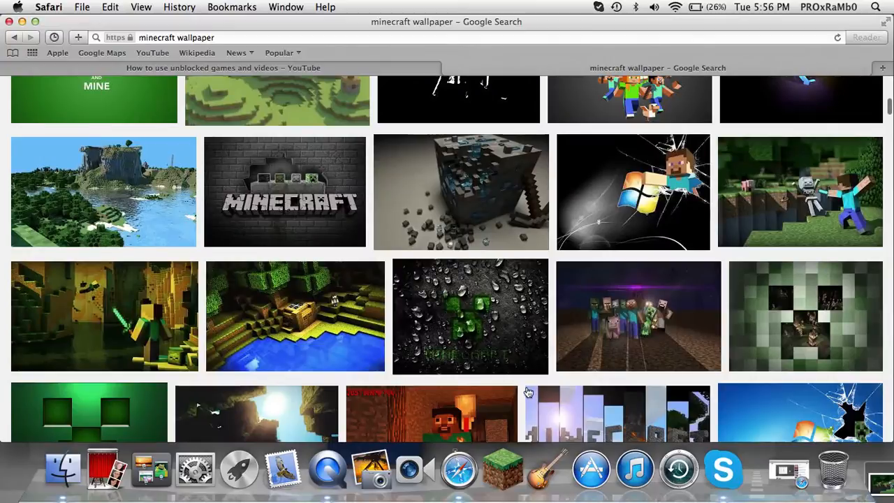
mouse_move(98, 320)
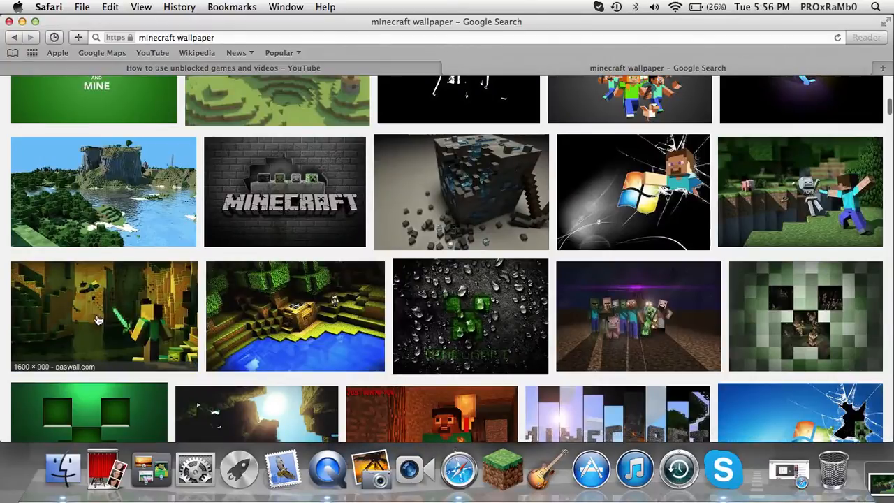
mouse_move(883, 473)
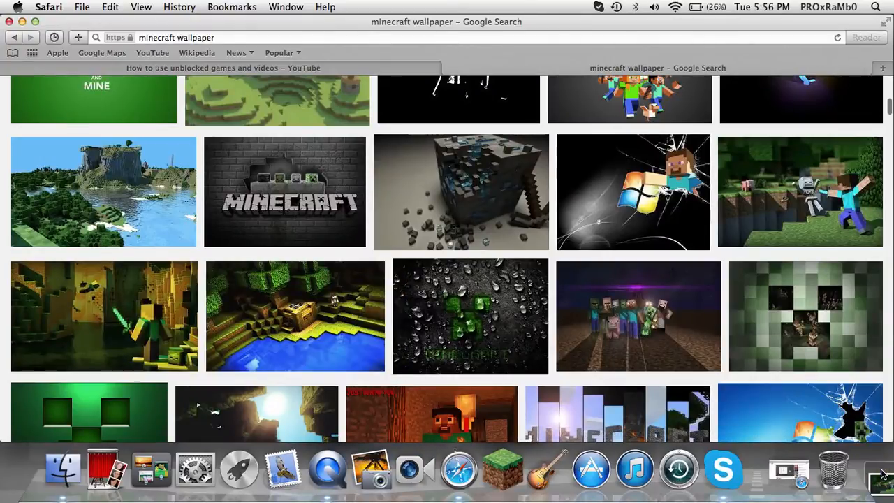
scroll(down, 3)
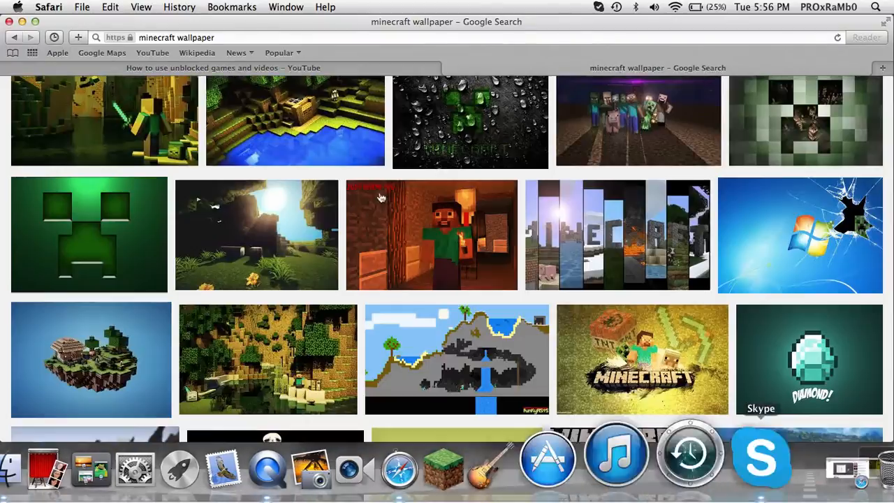
click(23, 23)
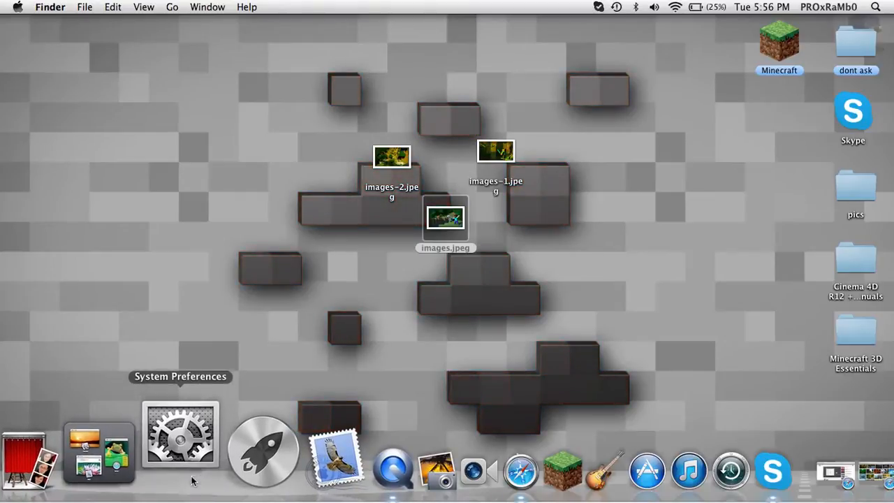
Launch System Preferences from the Dock to change the desktop picture
click(178, 434)
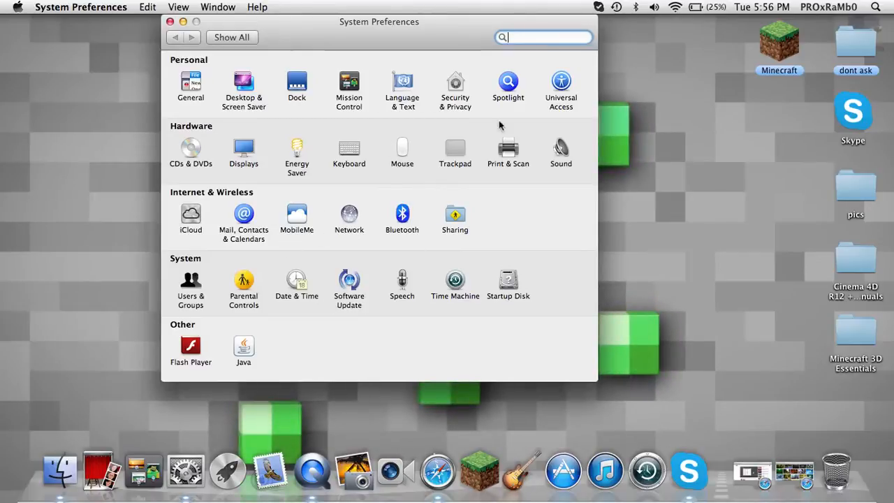
Centre the preferences window and go to Desktop & Screen Saver
drag(380, 22, 475, 56)
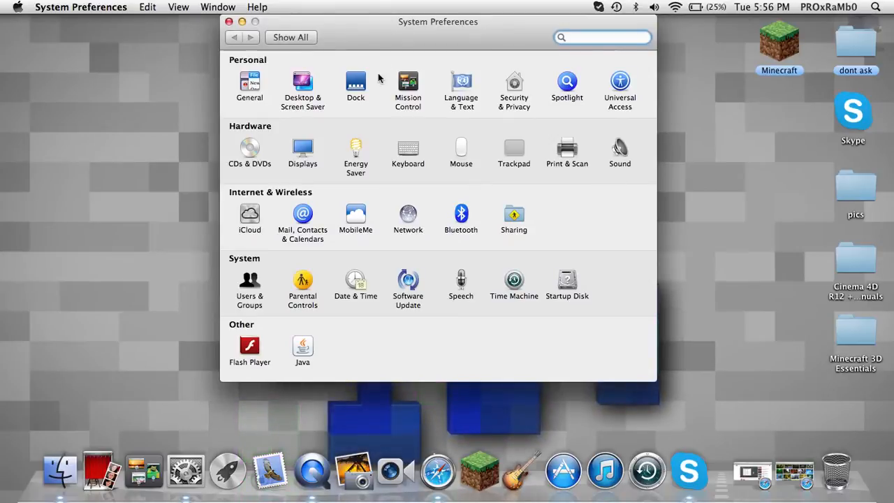
click(302, 83)
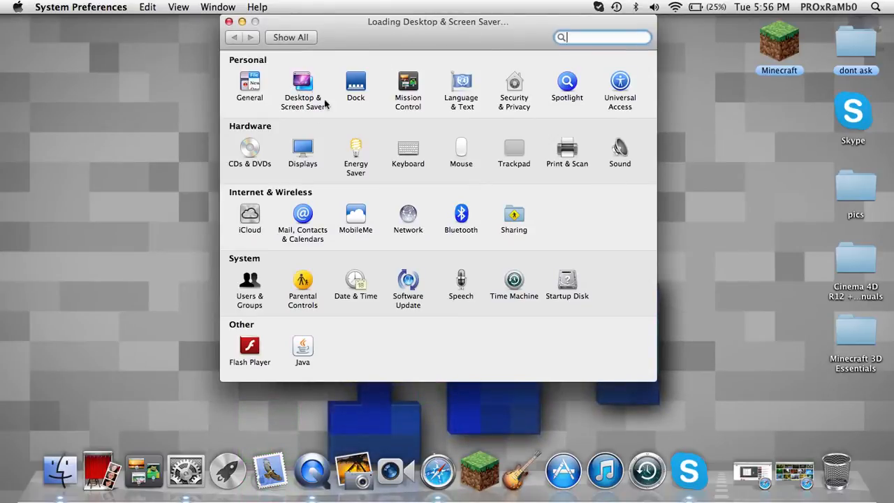
View the pics folder's seven Minecraft ore images in Finder, then close the folder window
click(302, 84)
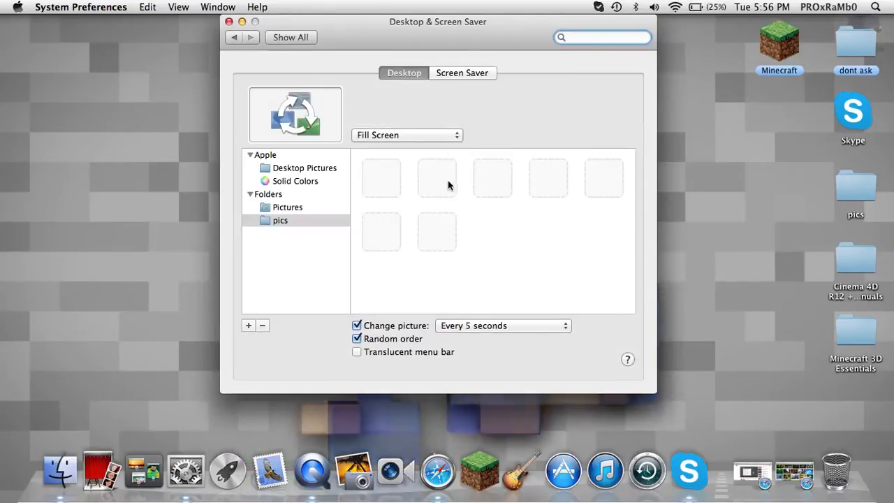
click(280, 234)
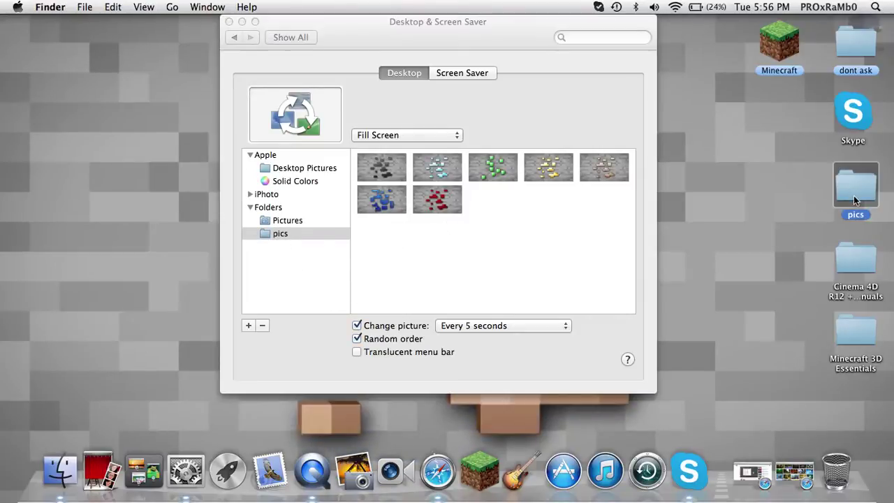
double_click(855, 188)
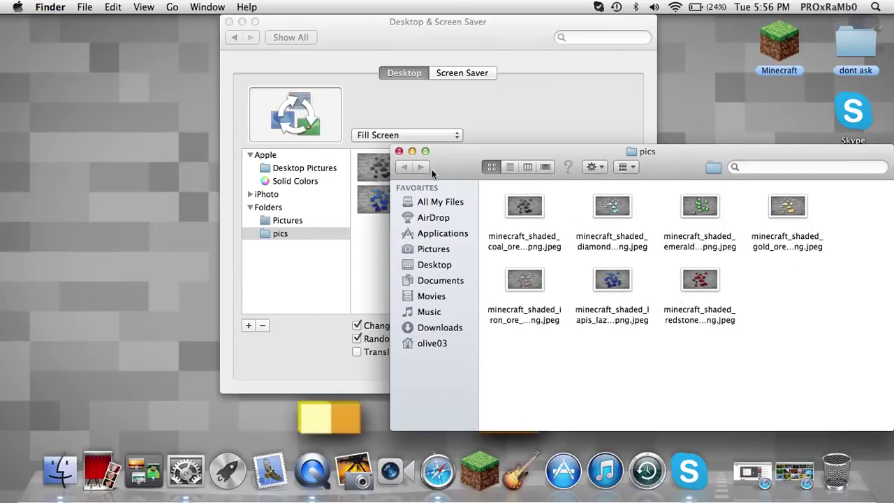
click(399, 151)
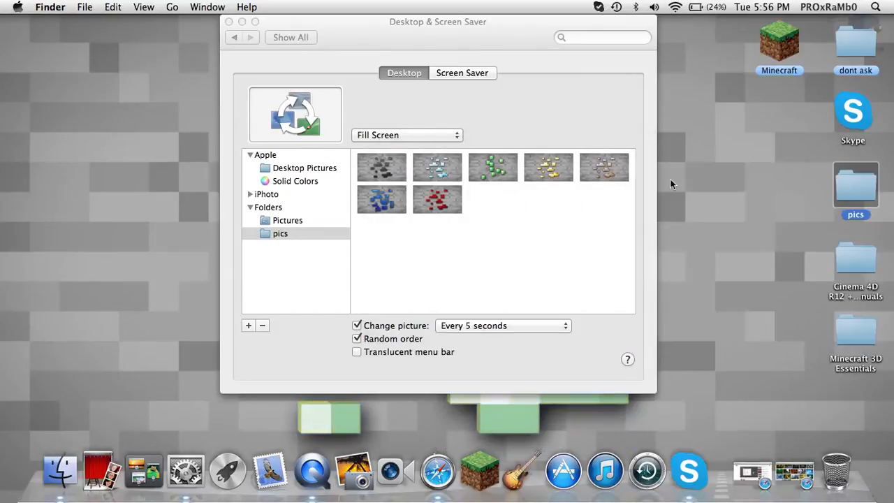
Create a new desktop folder named 'example' and move the preferences window lower
right_click(671, 184)
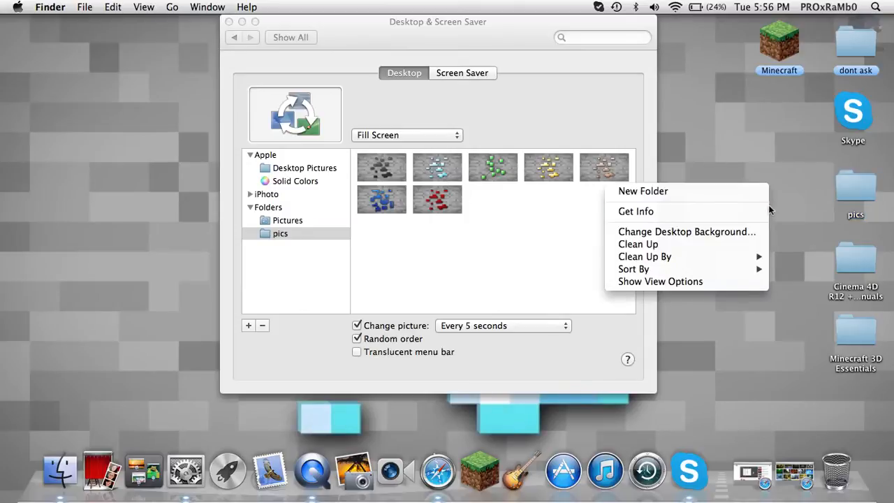
click(642, 190)
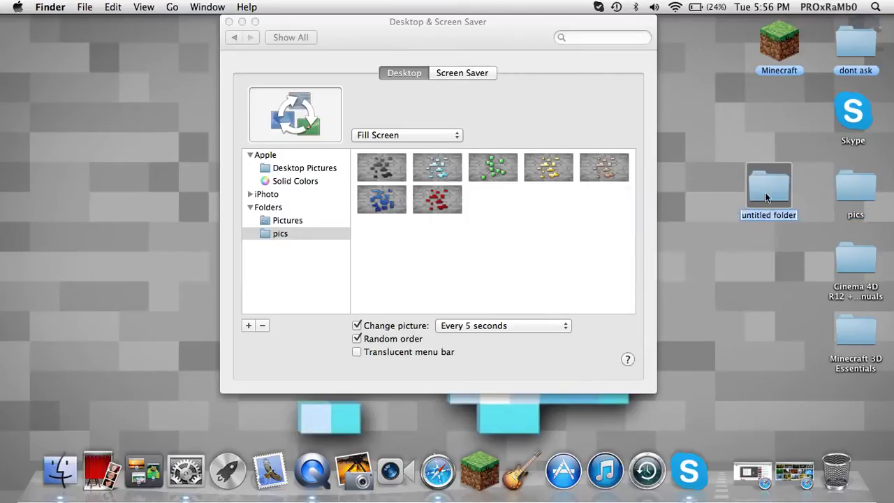
click(768, 215)
text(example)
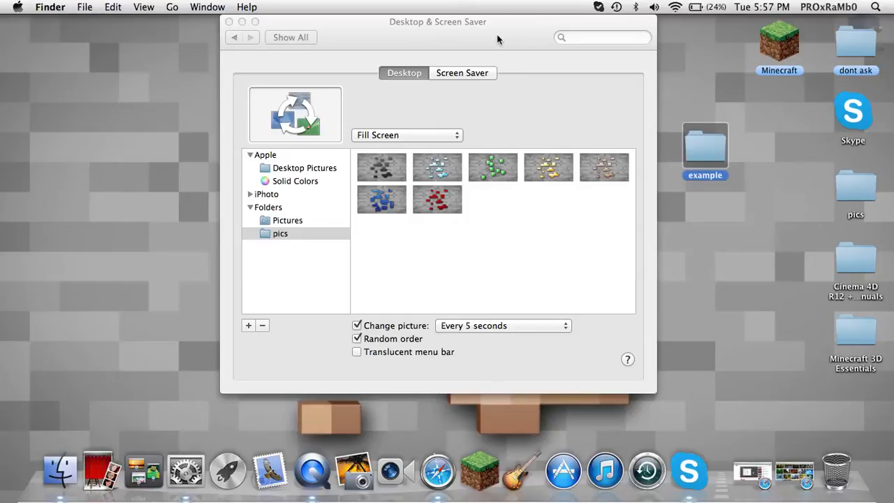
drag(439, 22, 465, 240)
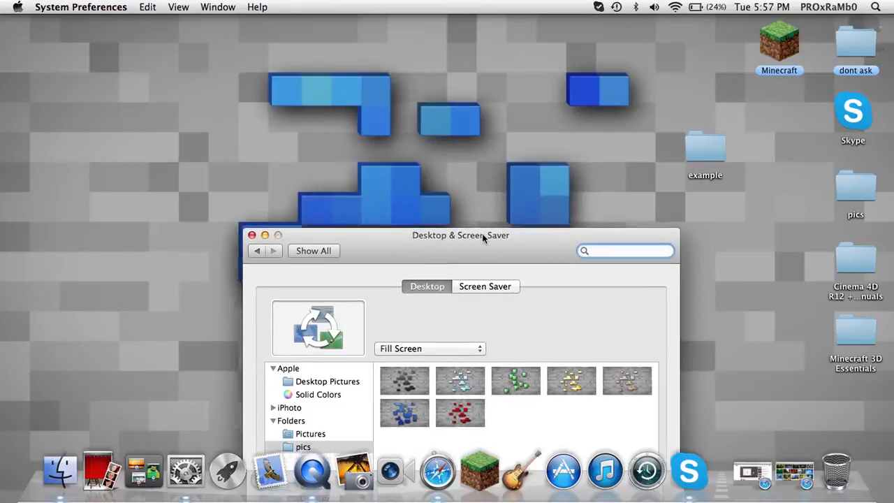
Add the 'example' folder as a desktop picture source by dragging it into the Folders list
drag(462, 235, 460, 33)
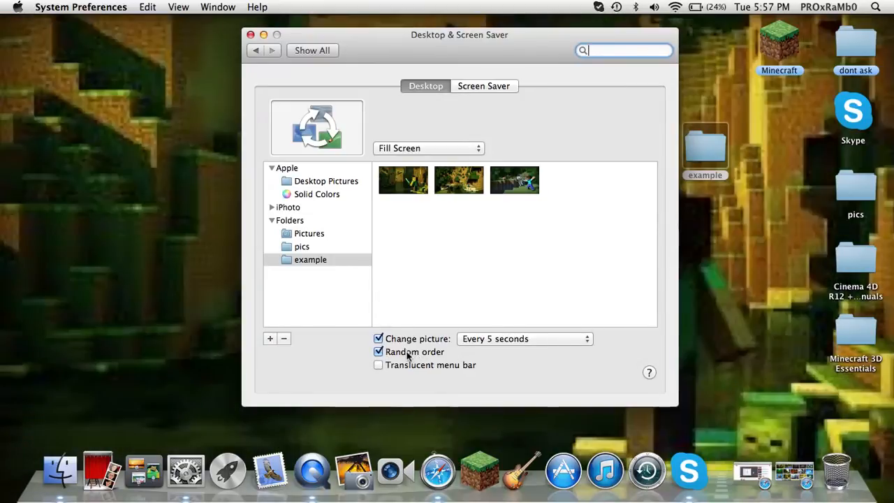
Set the example wallpapers to change every 5 seconds in random order and close the window
click(379, 340)
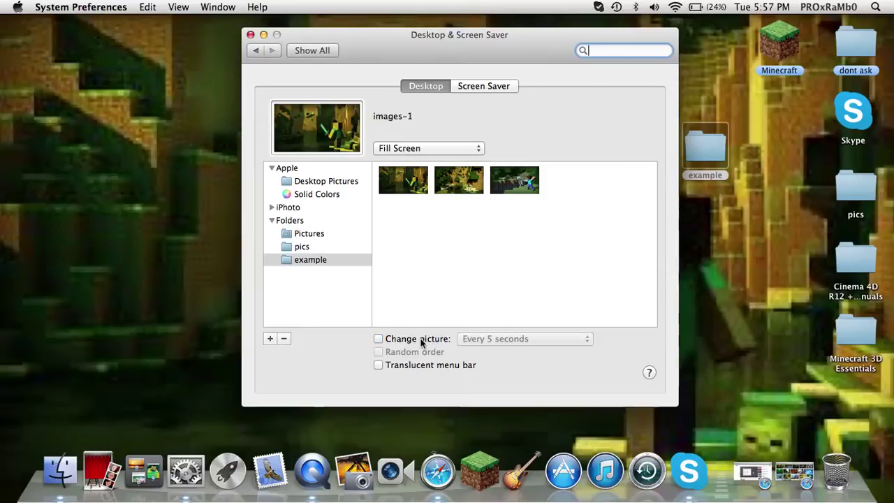
click(377, 339)
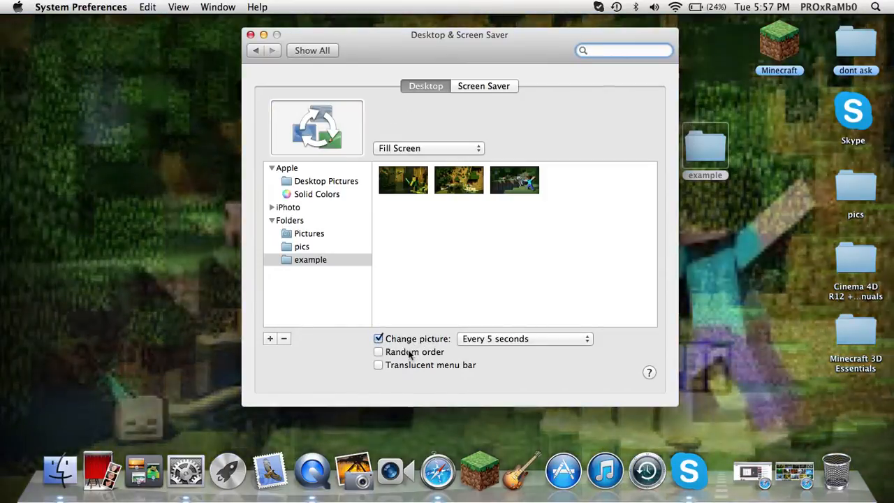
click(524, 340)
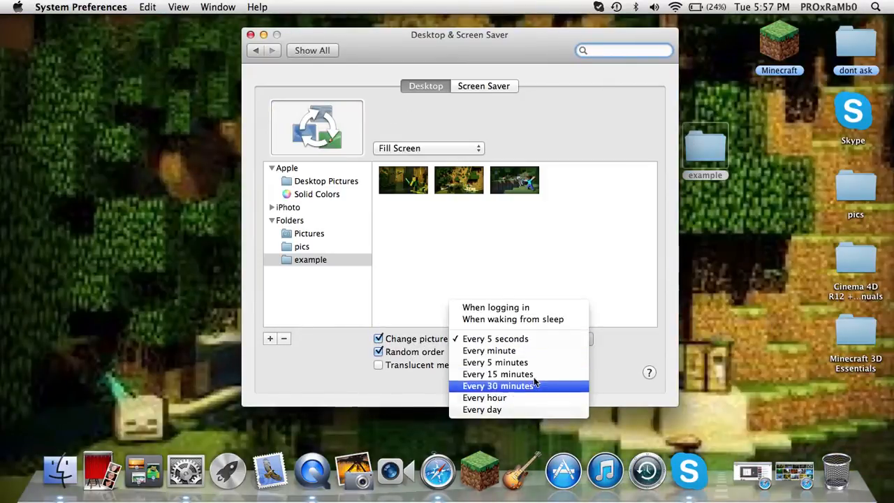
click(489, 349)
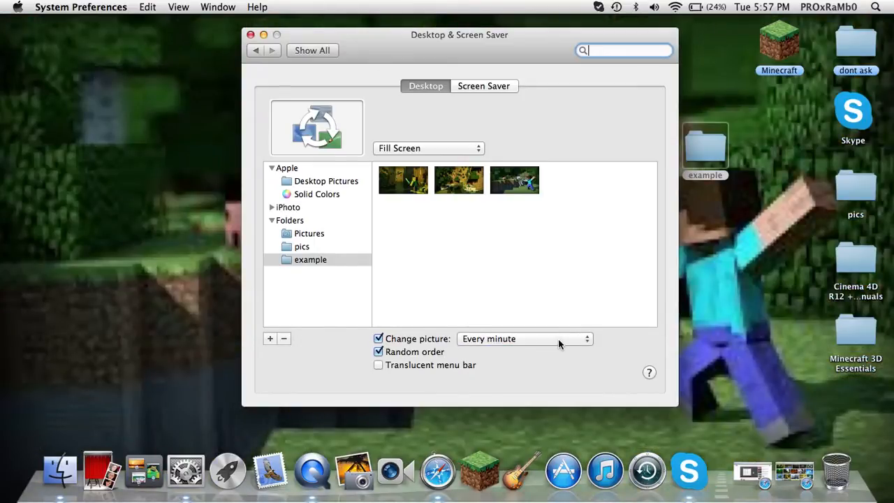
click(524, 340)
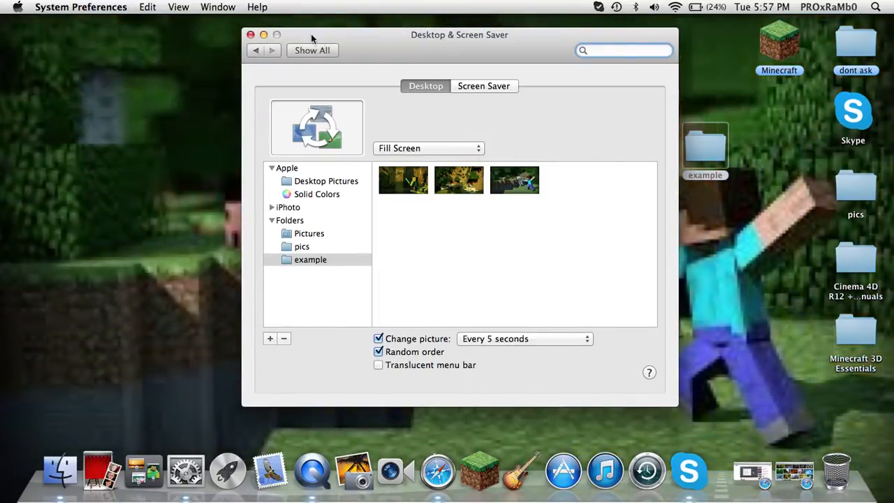
click(251, 34)
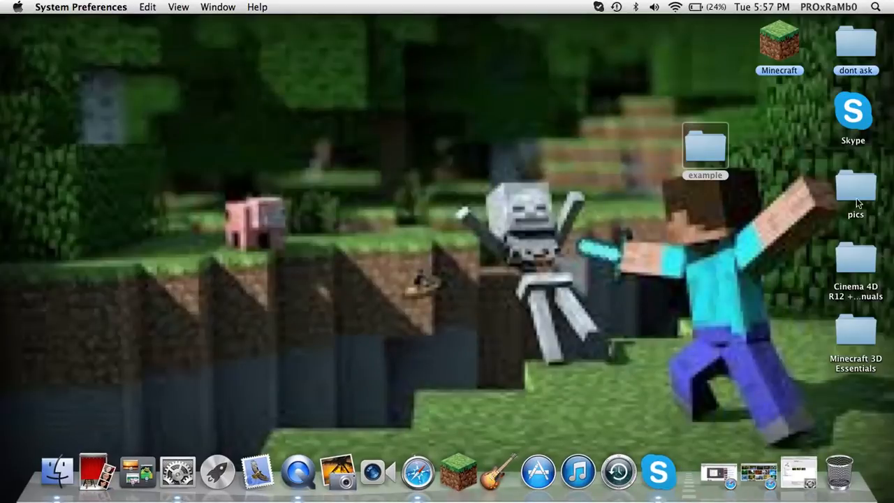
Peek into the pics folder, then reopen the Desktop & Screen Saver settings
double_click(855, 189)
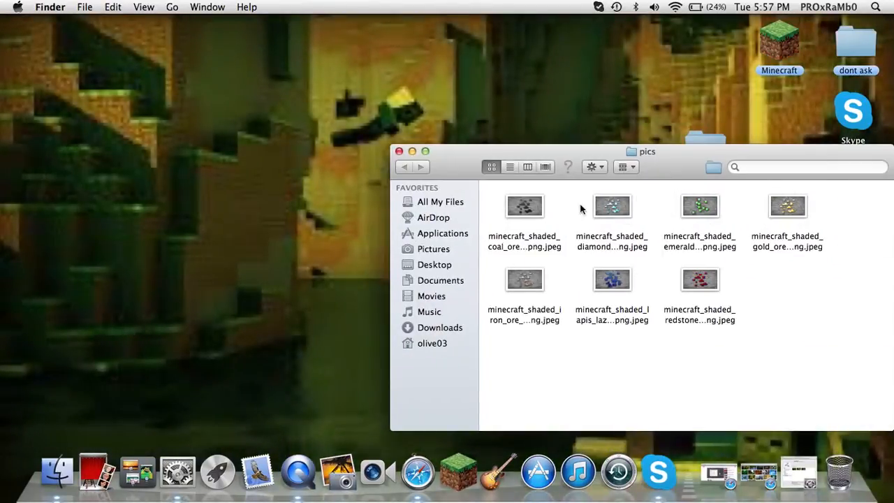
click(400, 151)
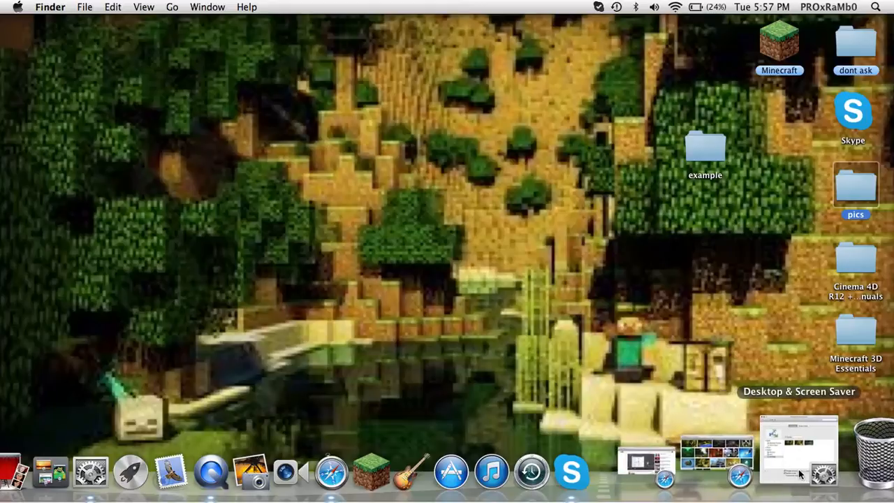
click(800, 450)
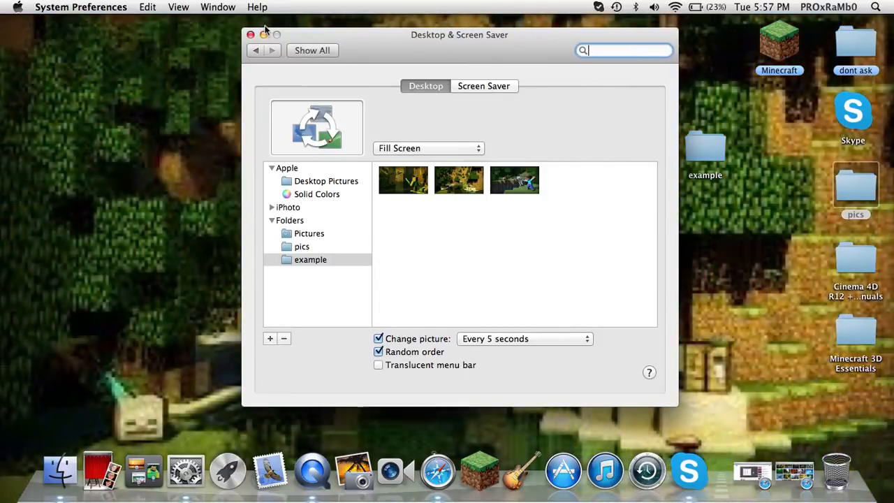
Close the desktop picture settings and return to the YouTube video in Safari
click(252, 33)
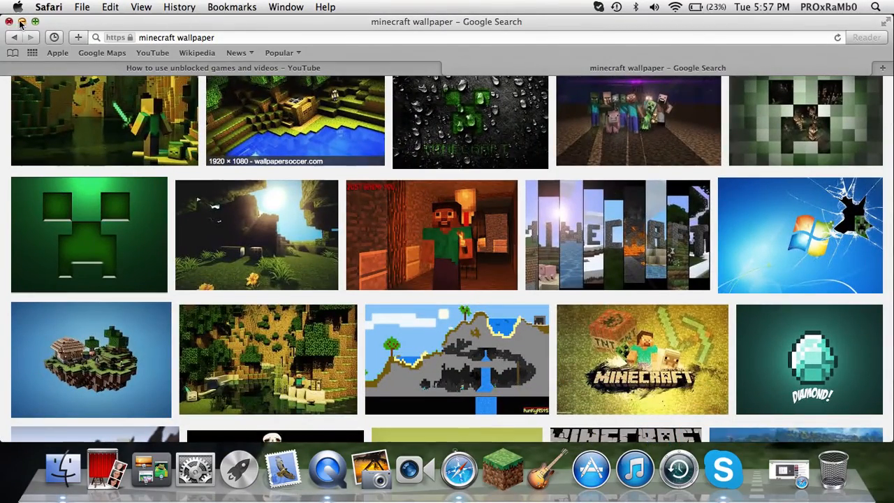
click(10, 23)
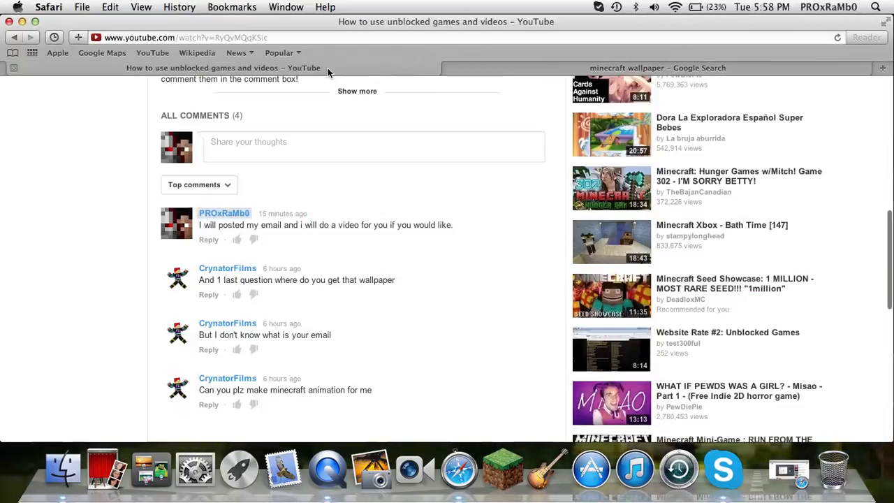
mouse_move(156, 95)
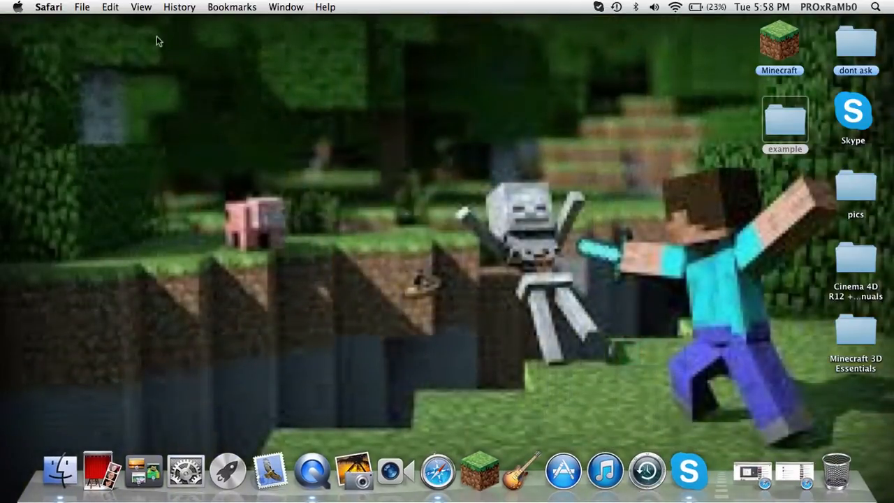
mouse_move(133, 73)
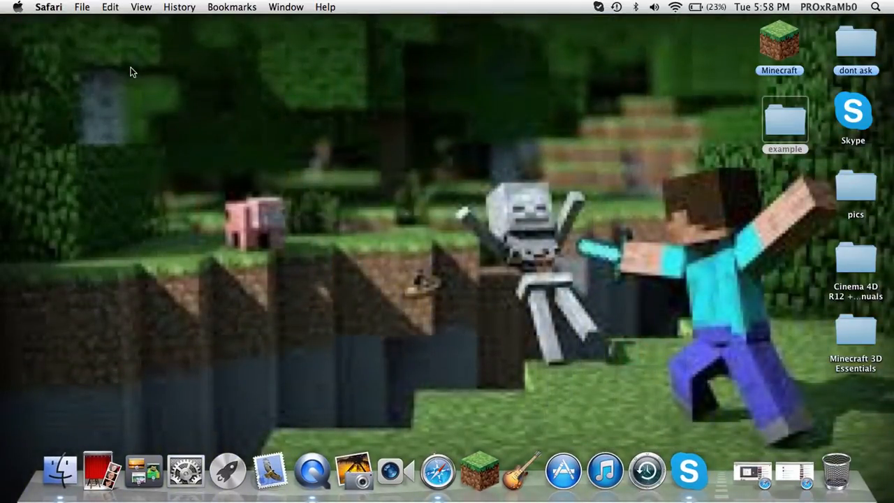